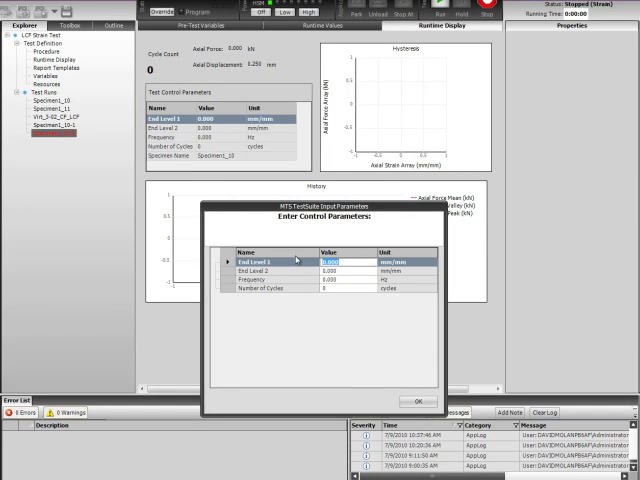
# Step: Enter End Level 1 -0.01 and 100 cycles for the virtual specimen control parameters
pyautogui.write('-0.01')
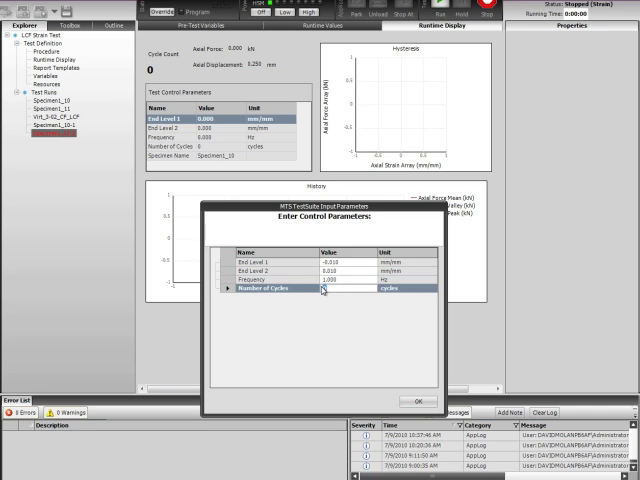
pyautogui.write('100')
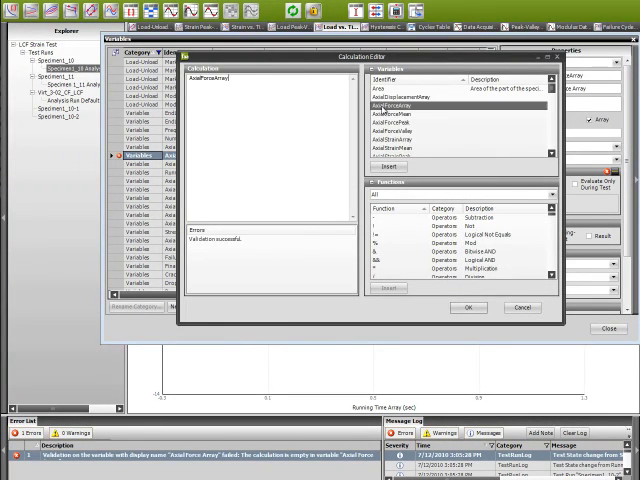
# Step: Change the Axial Force Array calculation to AxialForceArray/Area and close the Variables window
pyautogui.write('/Area')
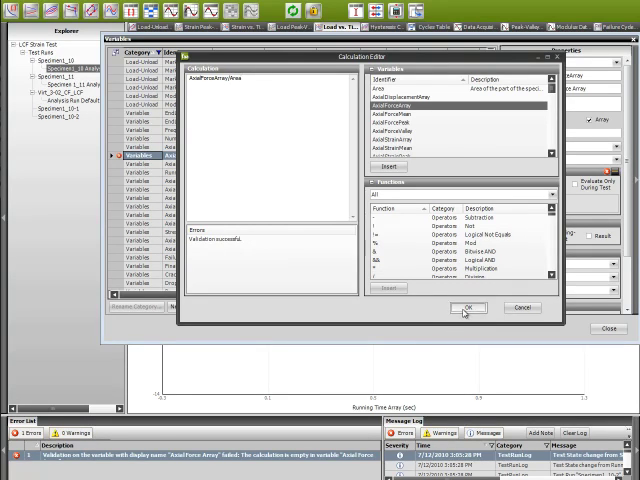
pyautogui.click(467, 307)
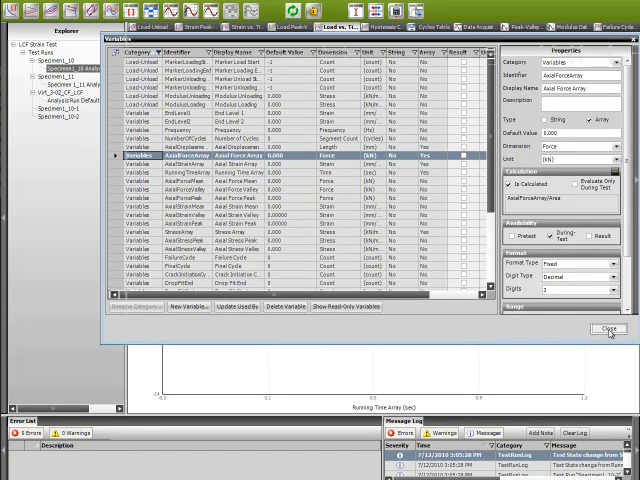
pyautogui.click(609, 330)
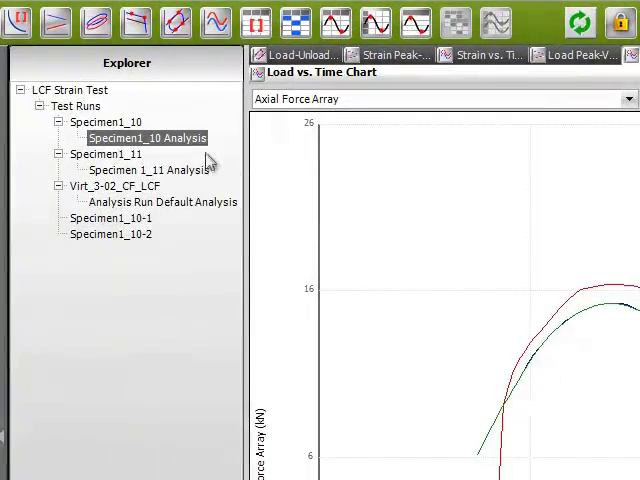